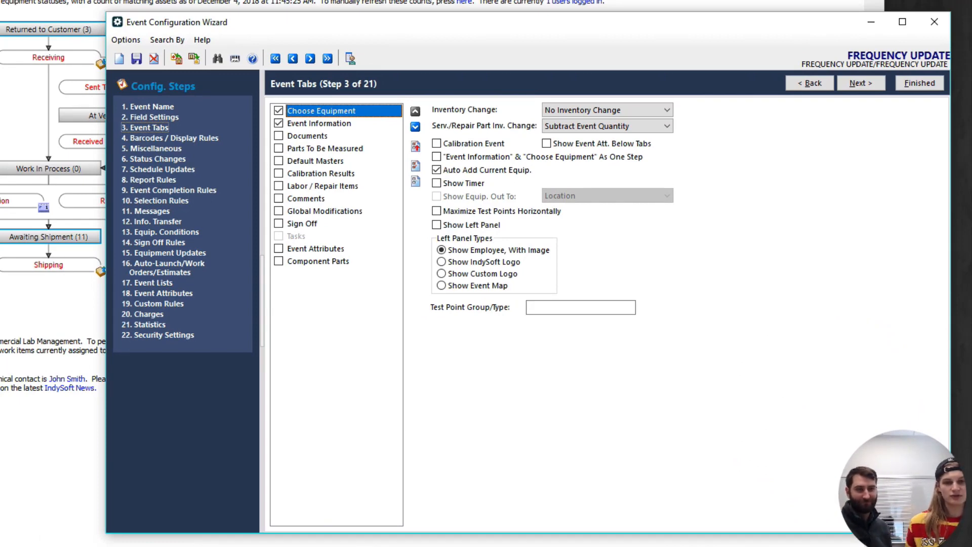
Step: Turn the Event Information tab off and then back on
left_click(320, 123)
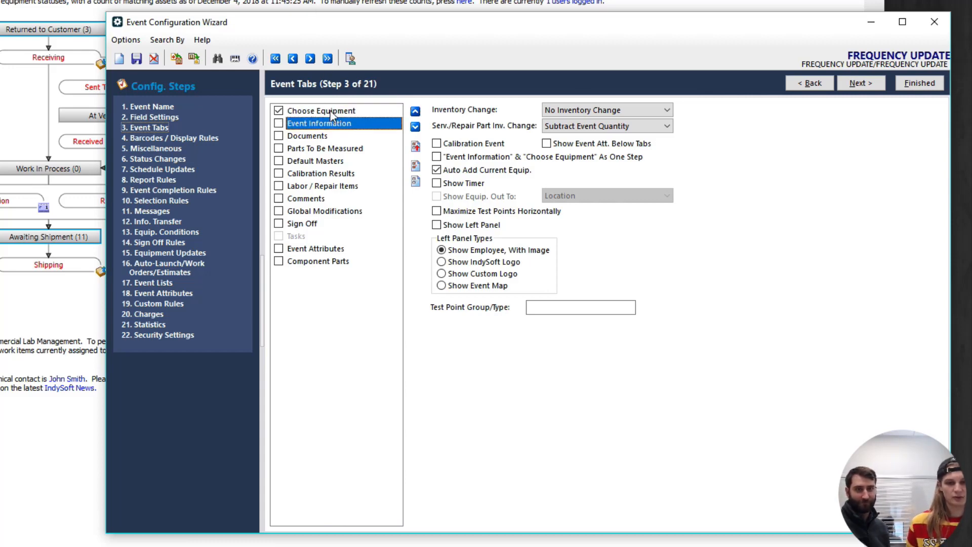
left_click(321, 111)
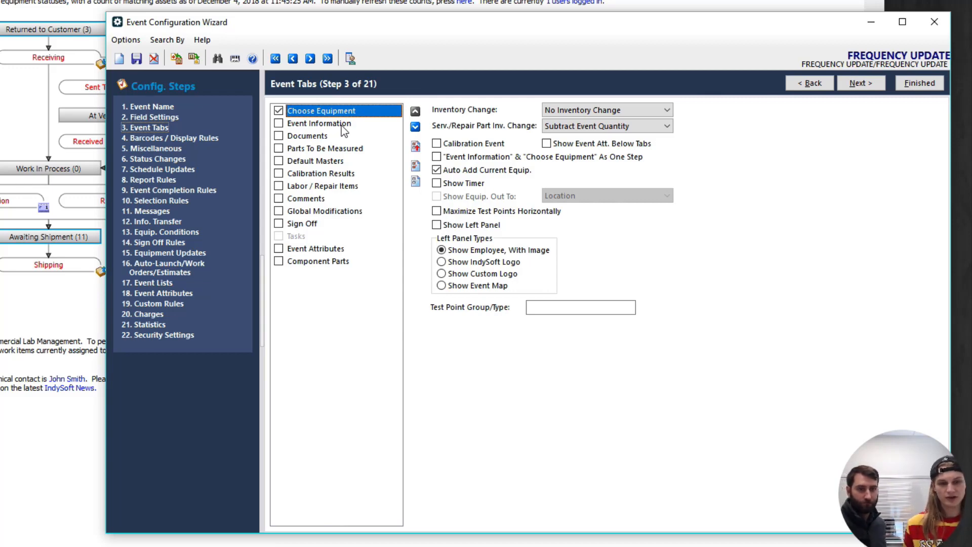
left_click(279, 123)
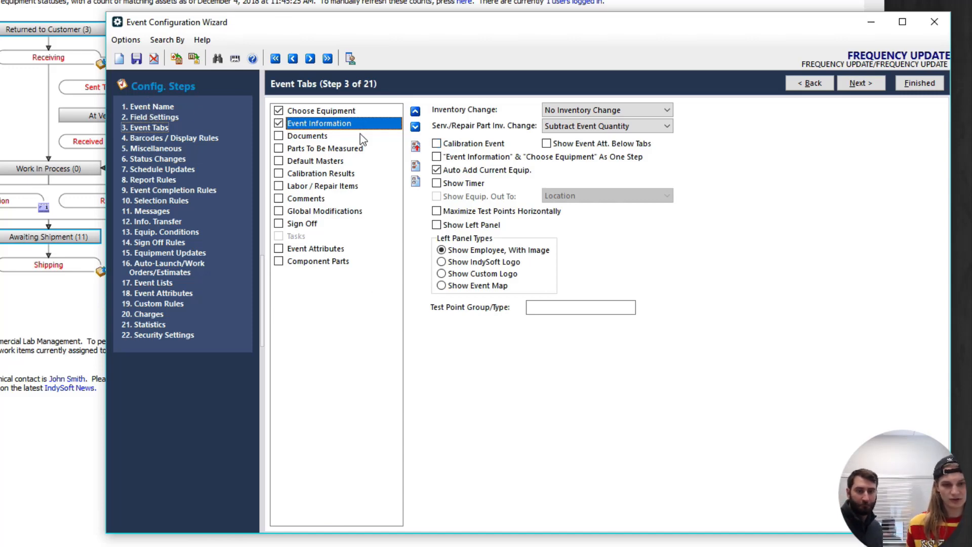
mouse_move(148, 111)
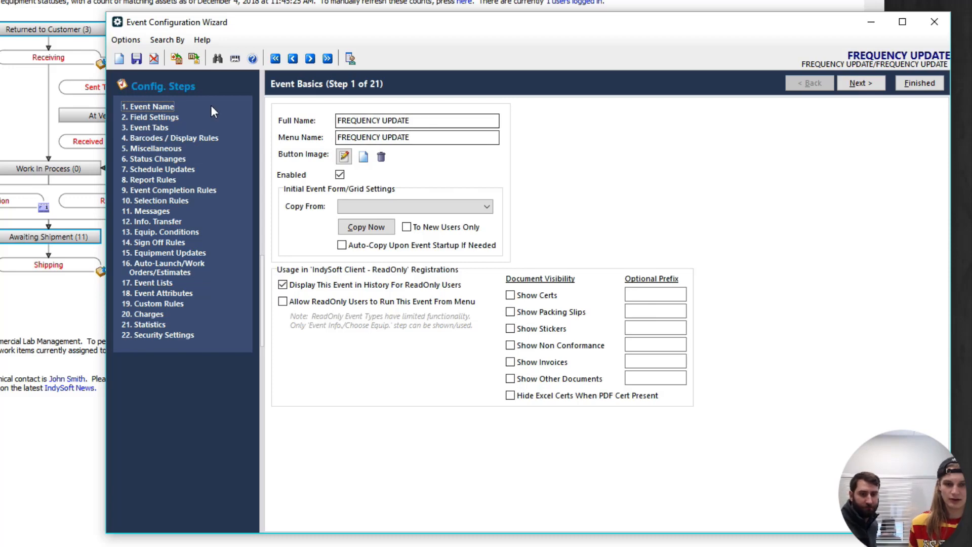
mouse_move(177, 122)
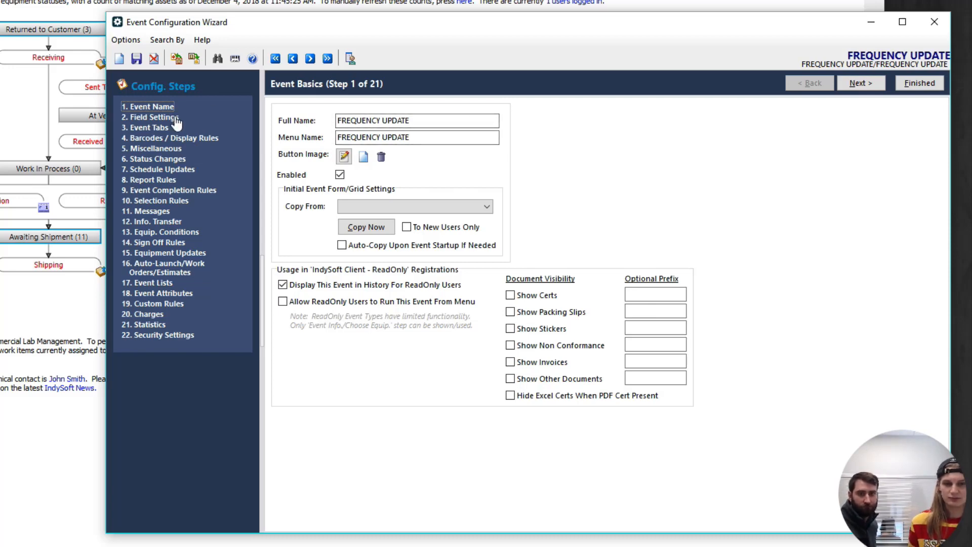
Step: In Field Settings, make User Defined 1 and 2 visible, labelled Frequency and Interval
left_click(151, 116)
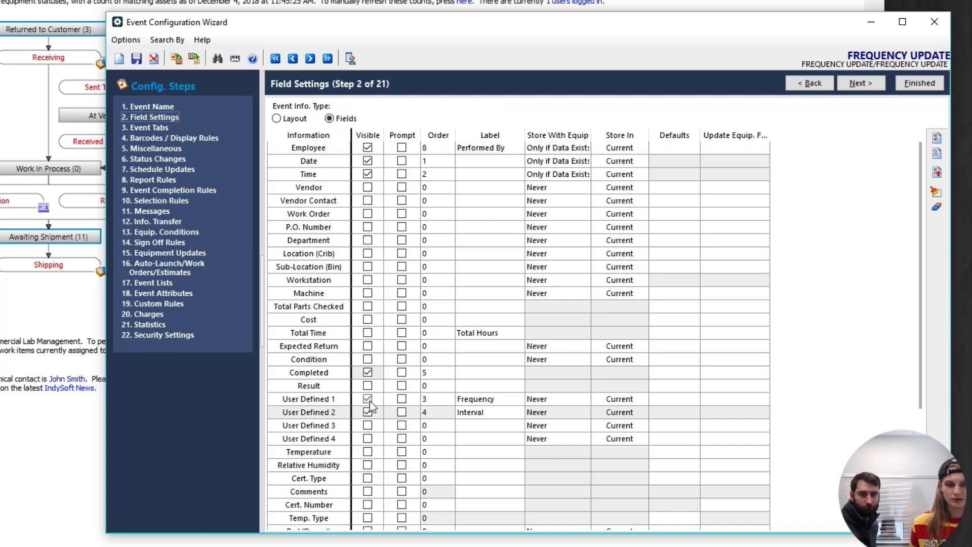
left_click(367, 412)
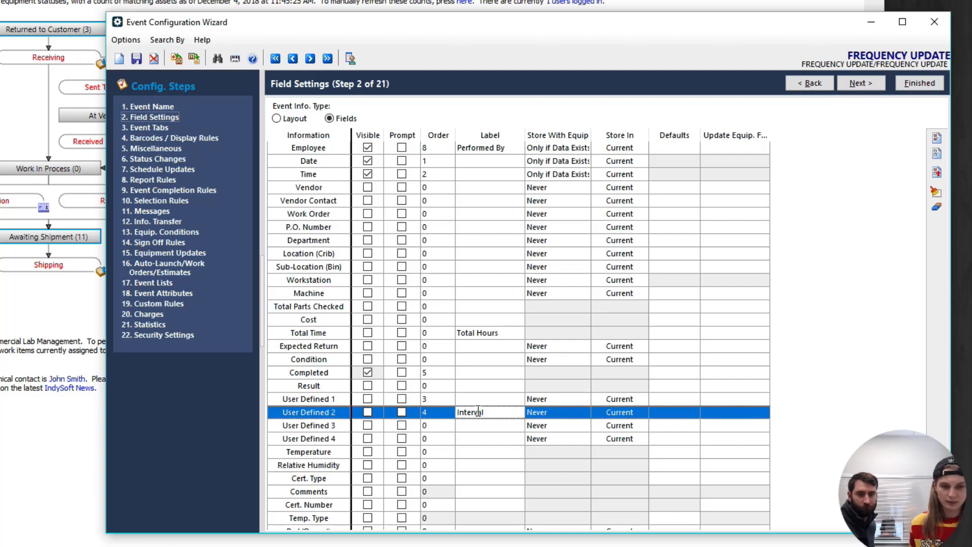
double_click(469, 412)
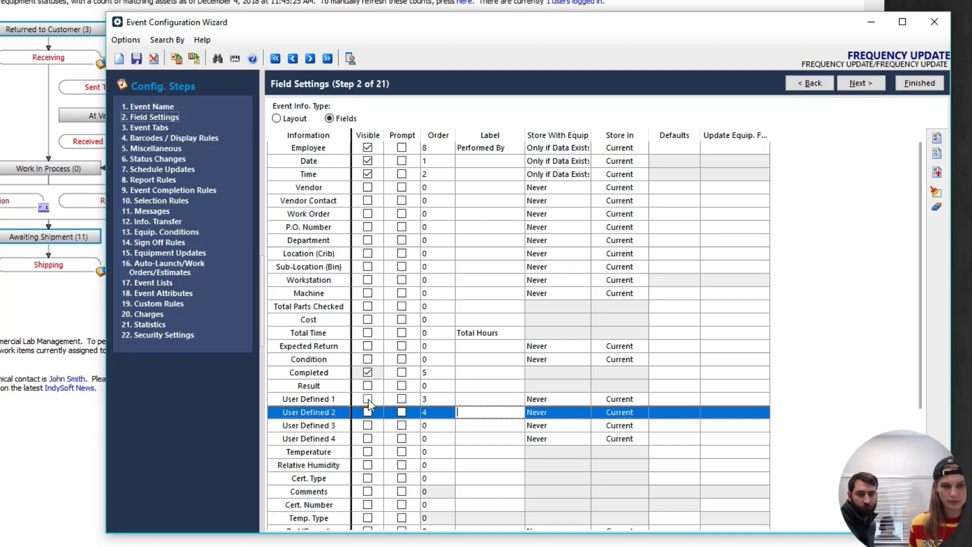
left_click(367, 412)
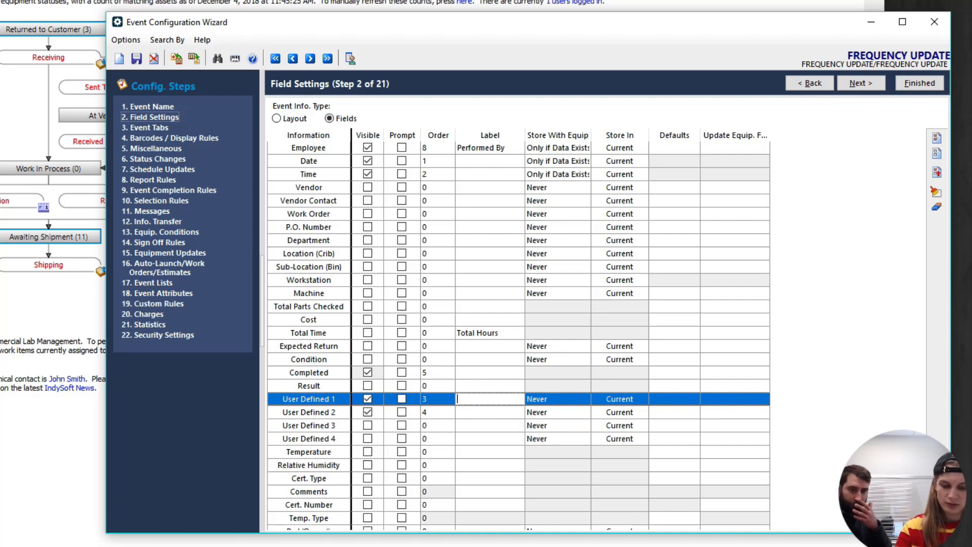
type("Freque")
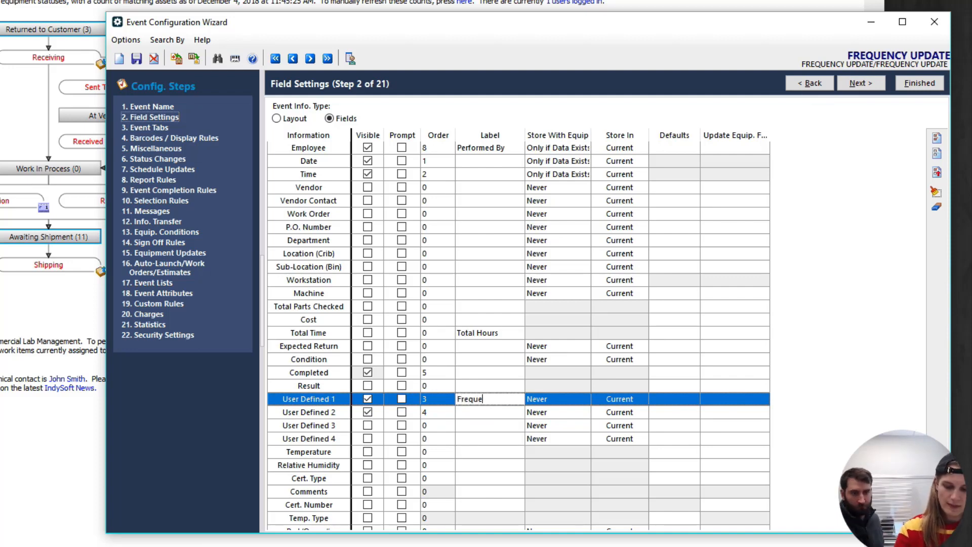
type("ncy")
left_click(489, 412)
type("Interv")
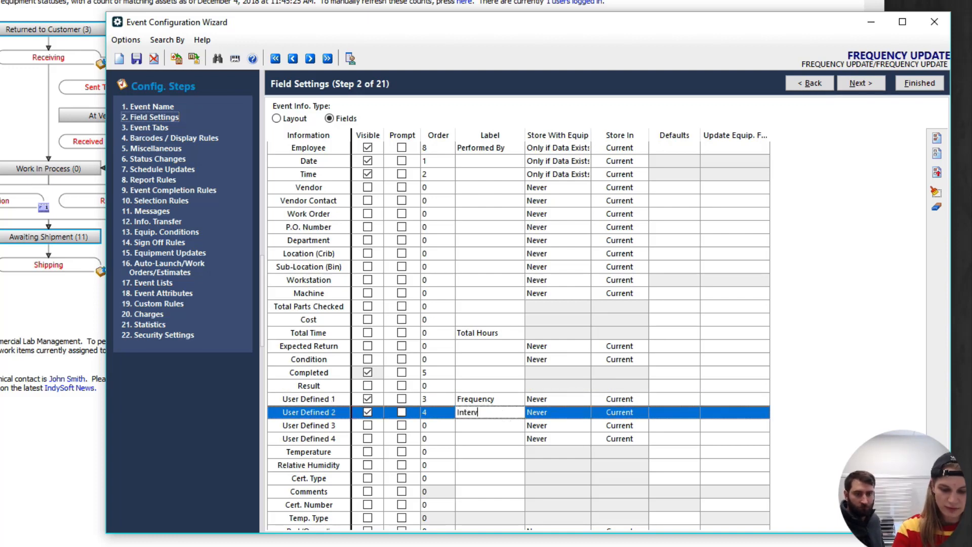
left_click(308, 398)
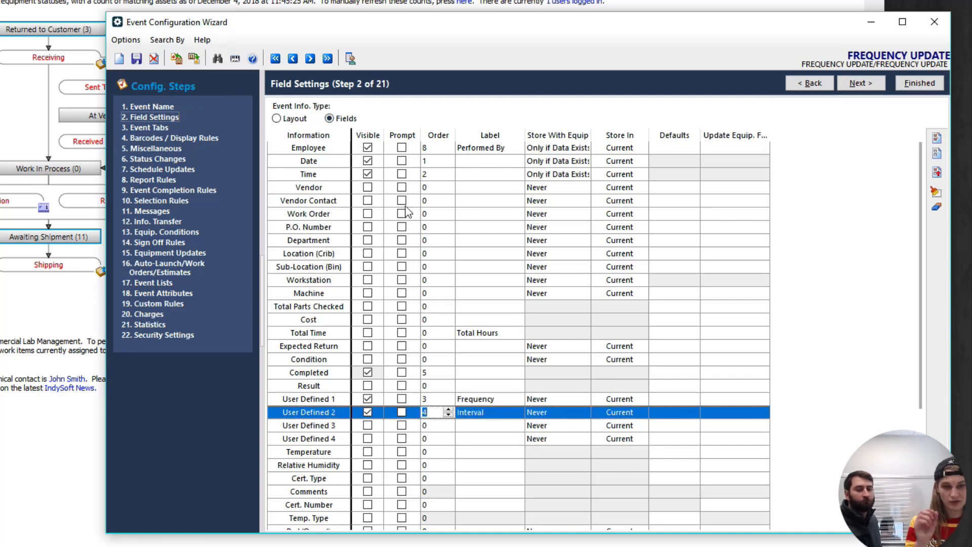
mouse_move(887, 115)
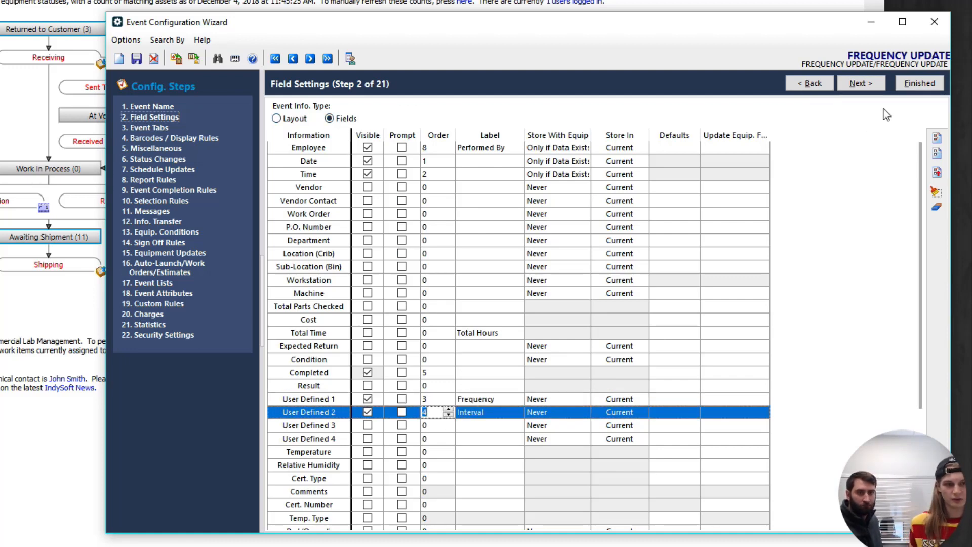
mouse_move(153, 137)
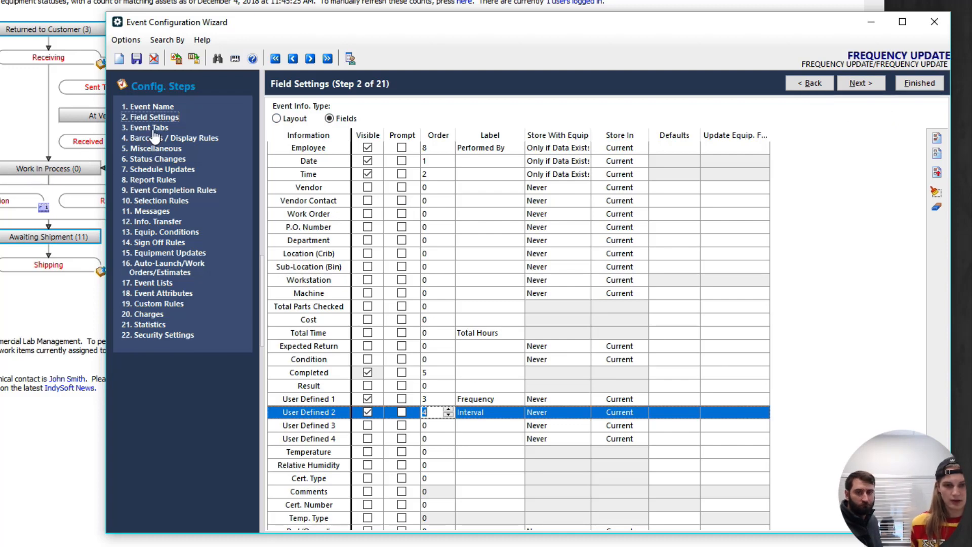
Step: Delete the CALIBRATION row from step 7 Schedule Updates
left_click(163, 169)
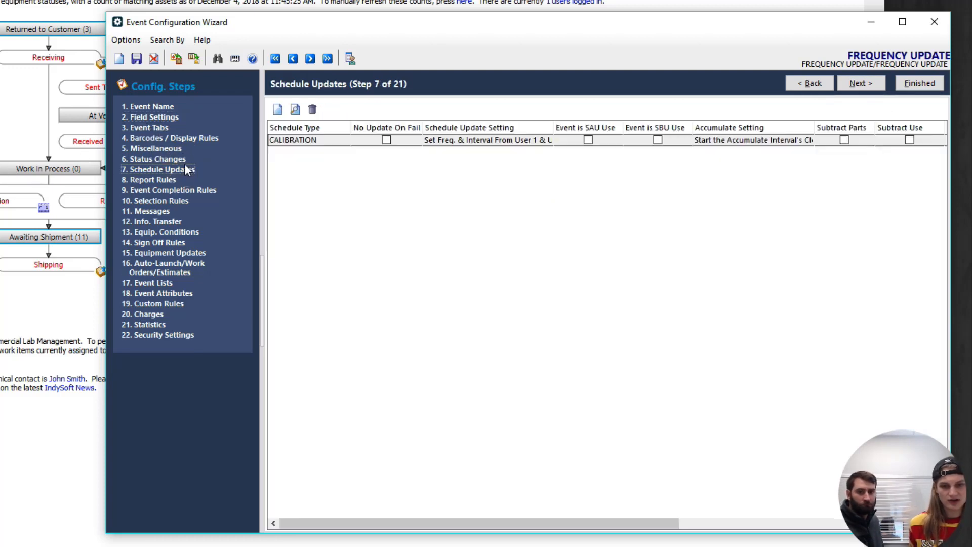
left_click(294, 140)
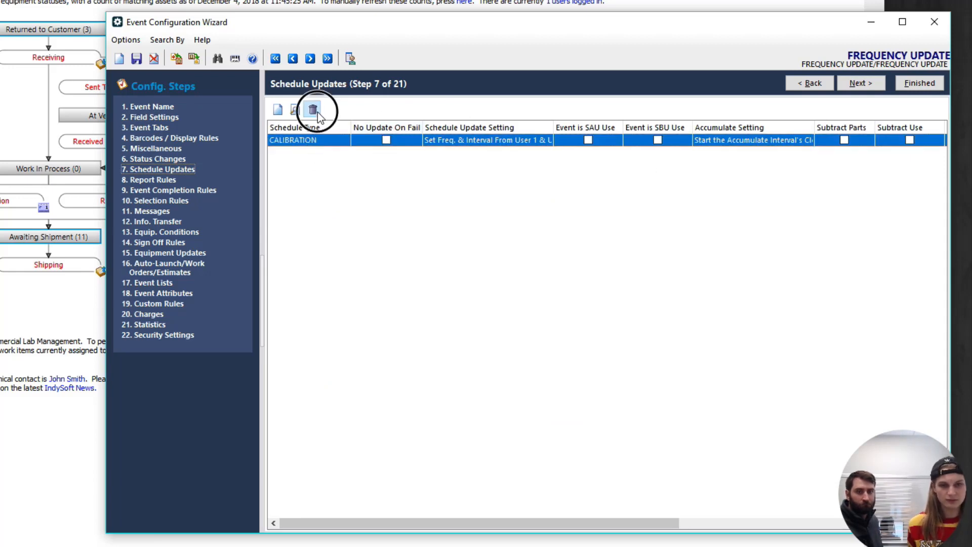
left_click(313, 110)
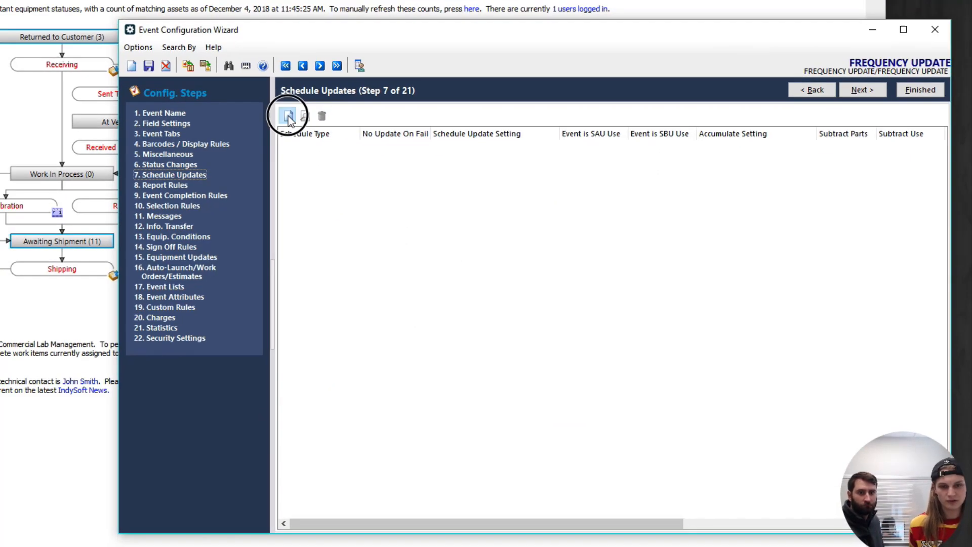
Step: Add a new schedule update and choose Calibration as its schedule type
left_click(287, 117)
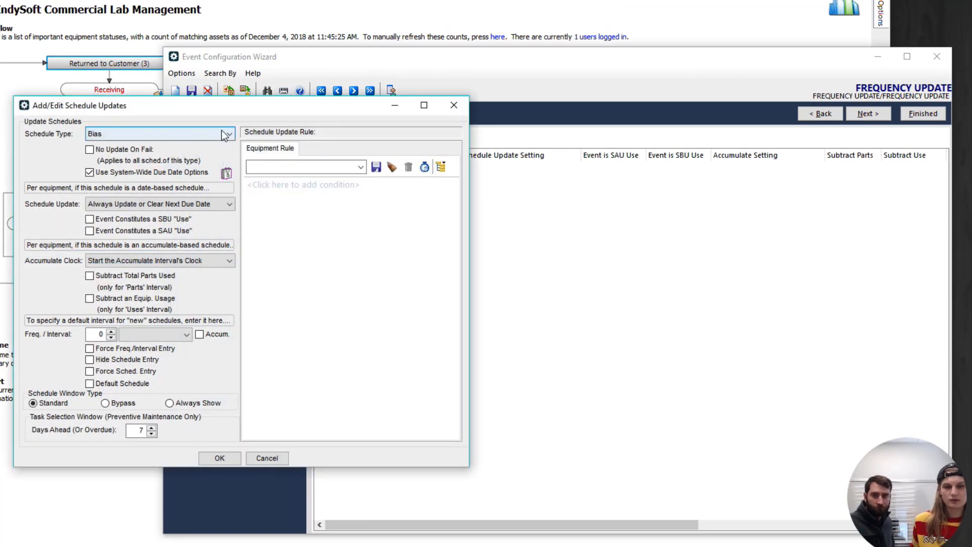
left_click(226, 134)
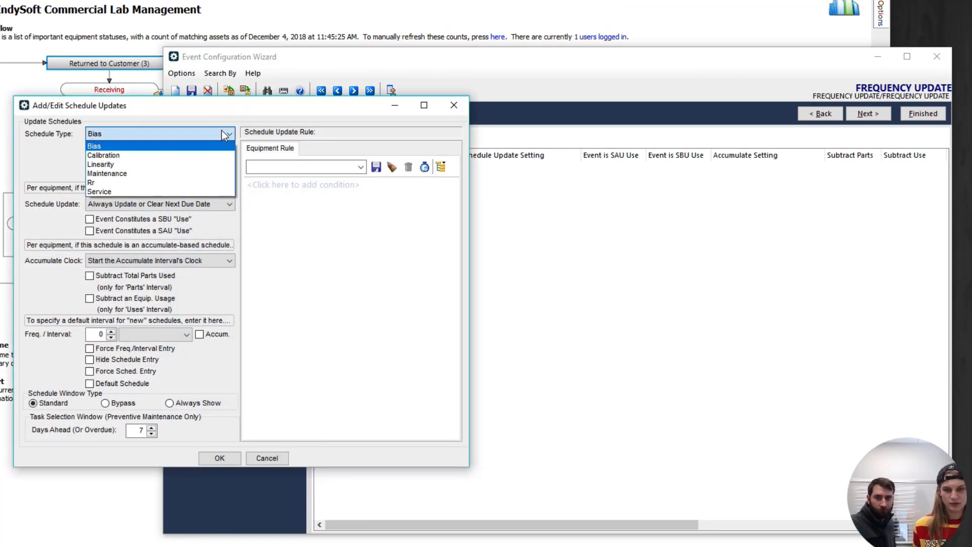
mouse_move(224, 137)
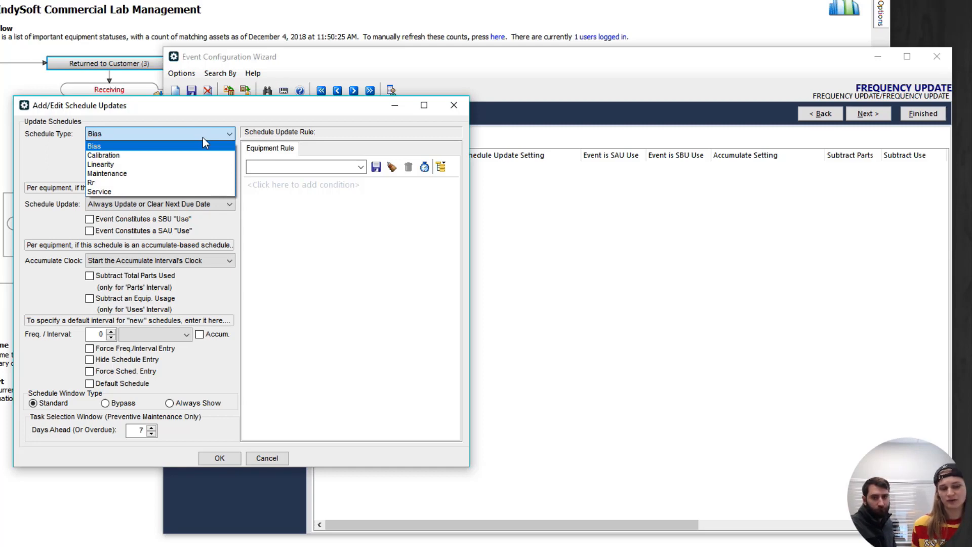
left_click(104, 155)
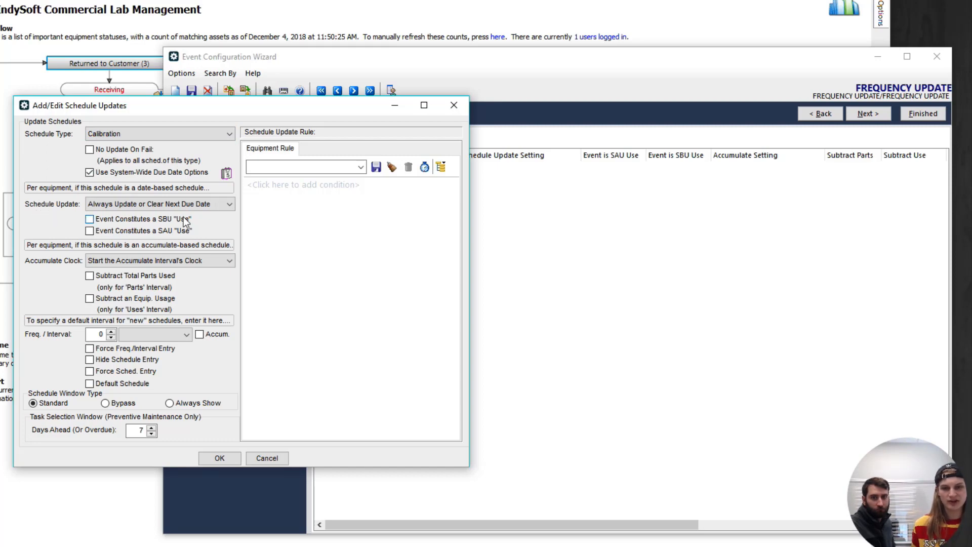
Step: Set the schedule update rule to 'Set Freq. & Interval From User 1 & User 2 - Calc. Schedule'
left_click(229, 204)
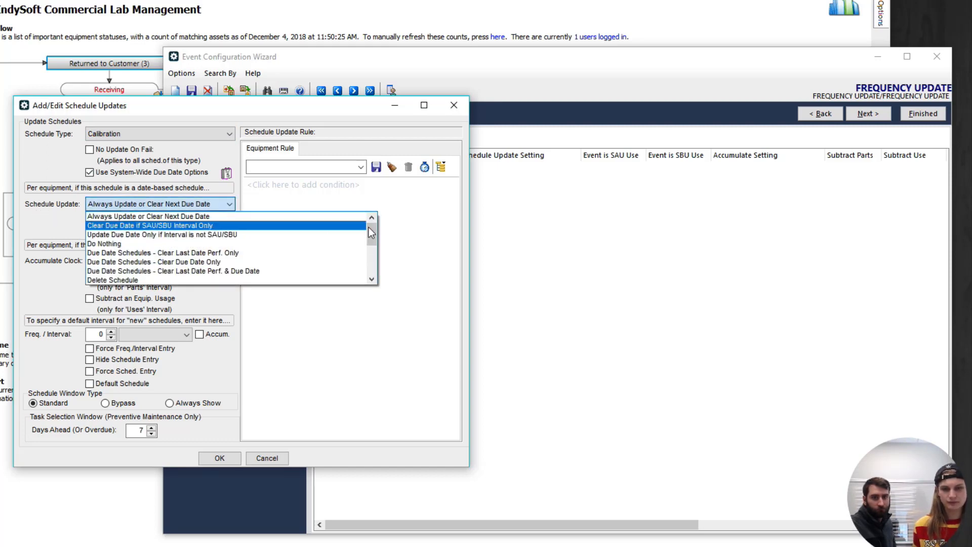
scroll("down", 3)
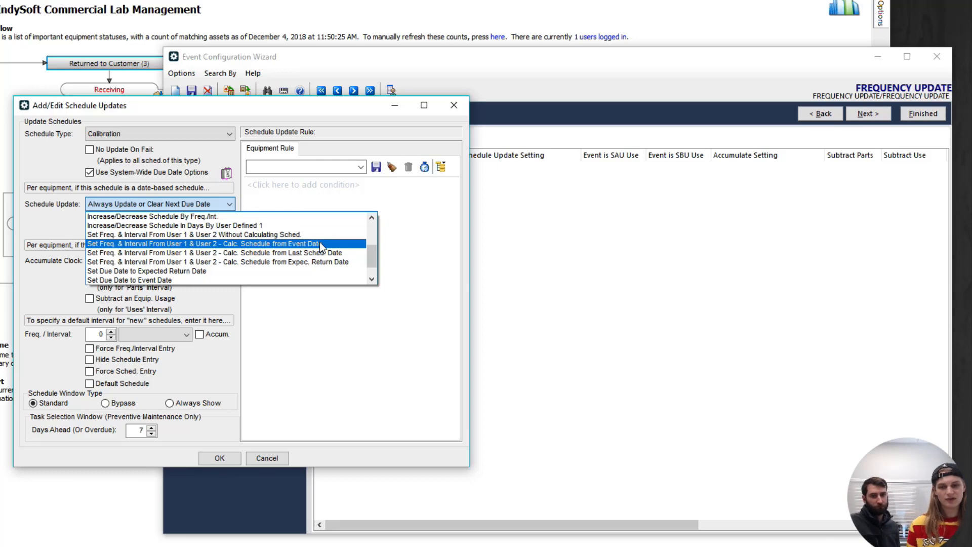
mouse_move(212, 247)
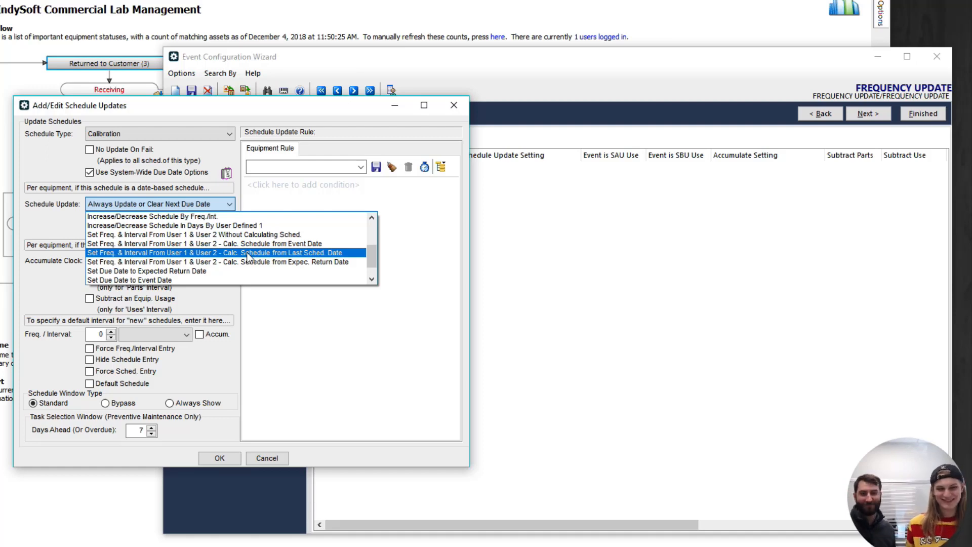
mouse_move(263, 259)
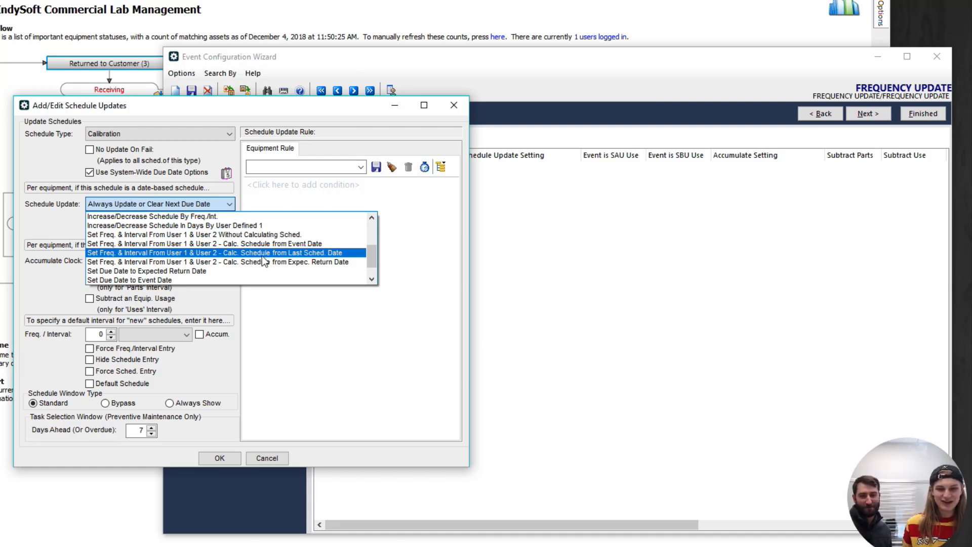
left_click(216, 252)
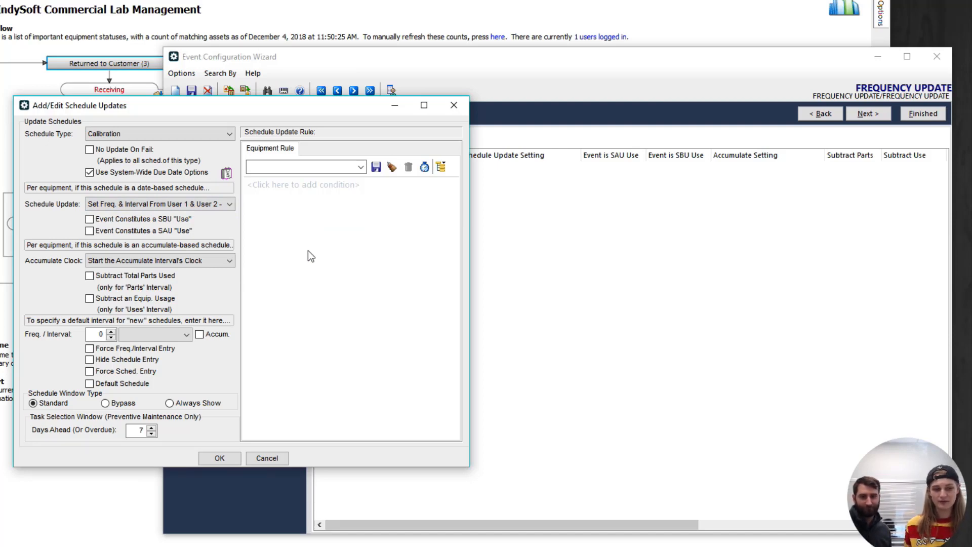
mouse_move(189, 450)
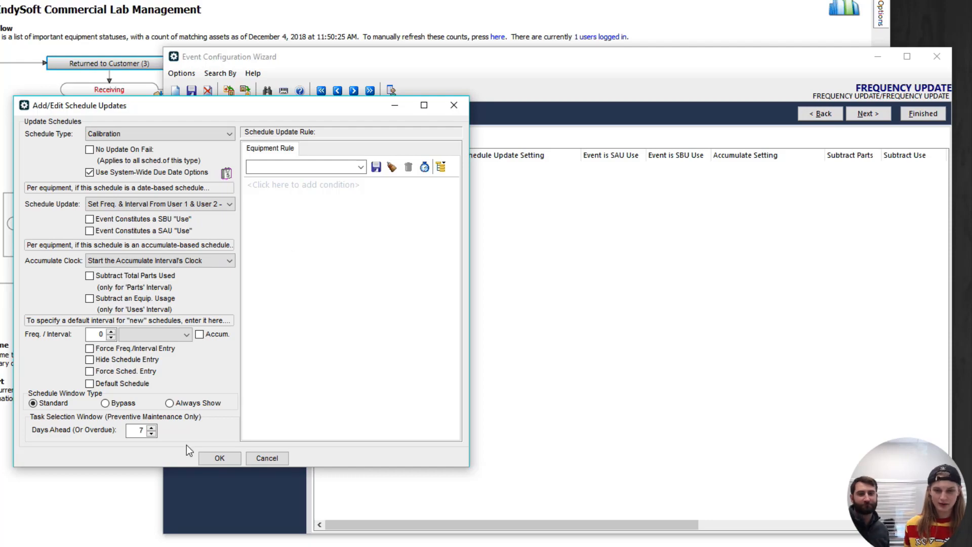
Step: Save the schedule update rule with OK and bring up the event types for 22-H12
left_click(219, 458)
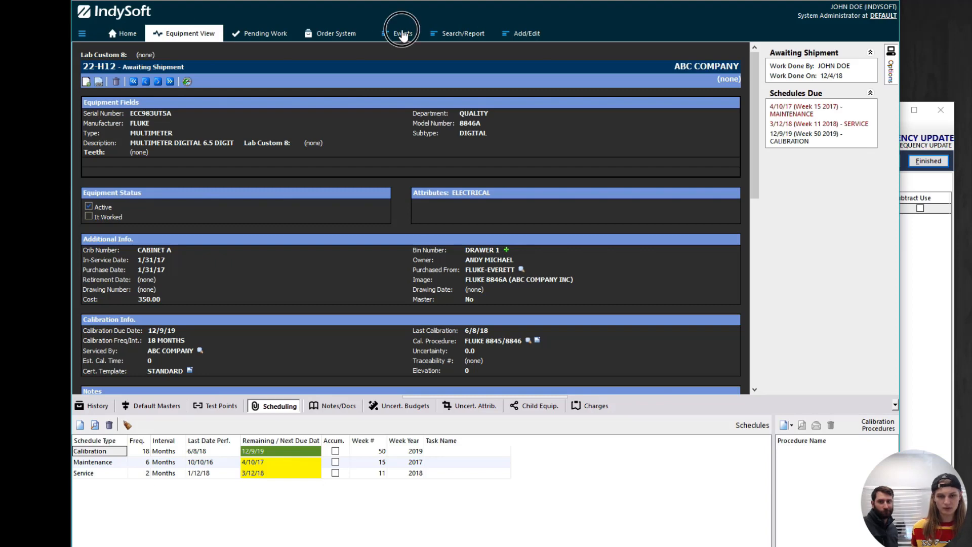
left_click(402, 33)
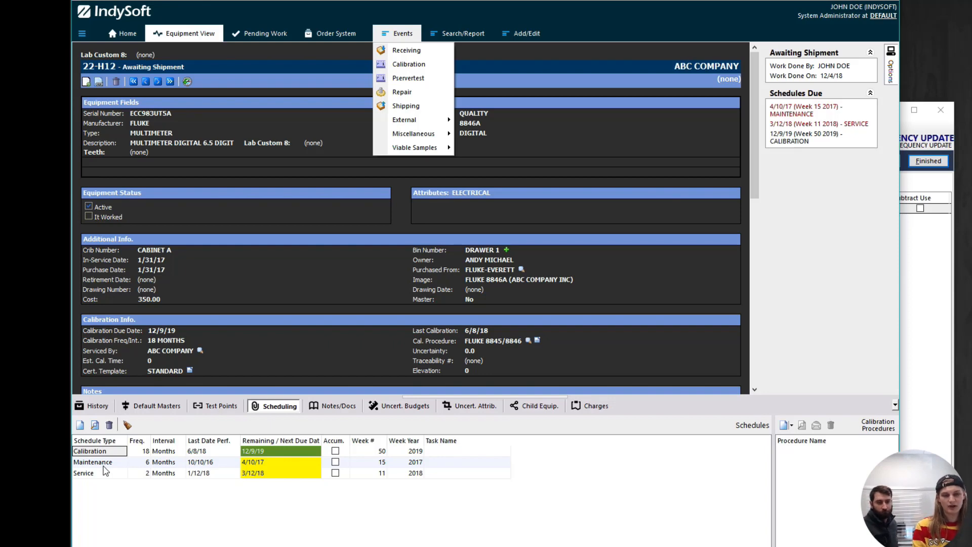
mouse_move(430, 155)
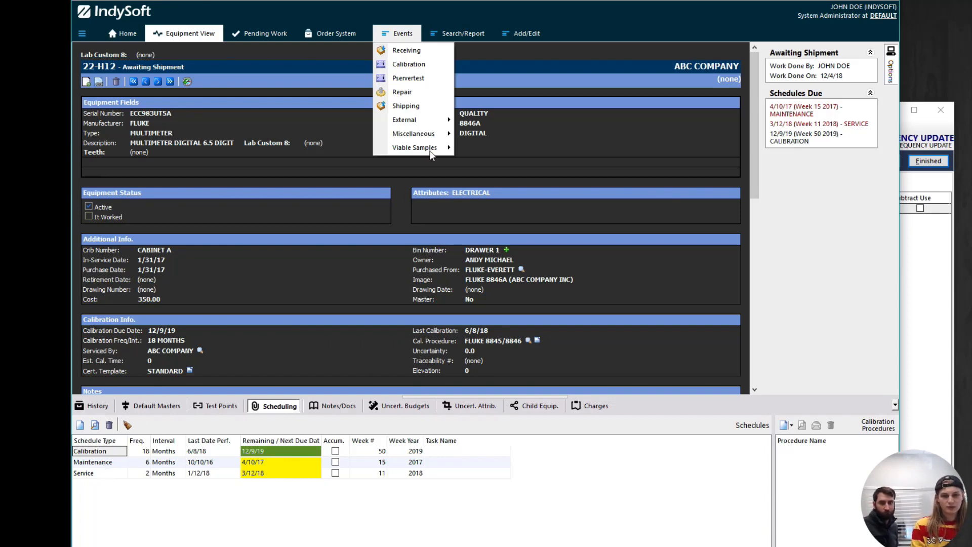
mouse_move(414, 133)
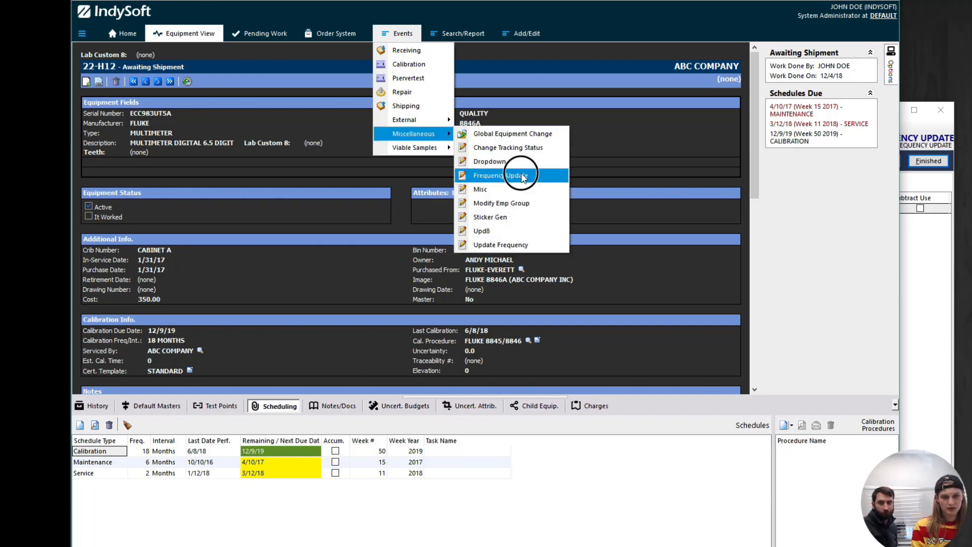
Step: Start a Frequency Update event for gauge 22-H12 and continue to Event Information
left_click(499, 175)
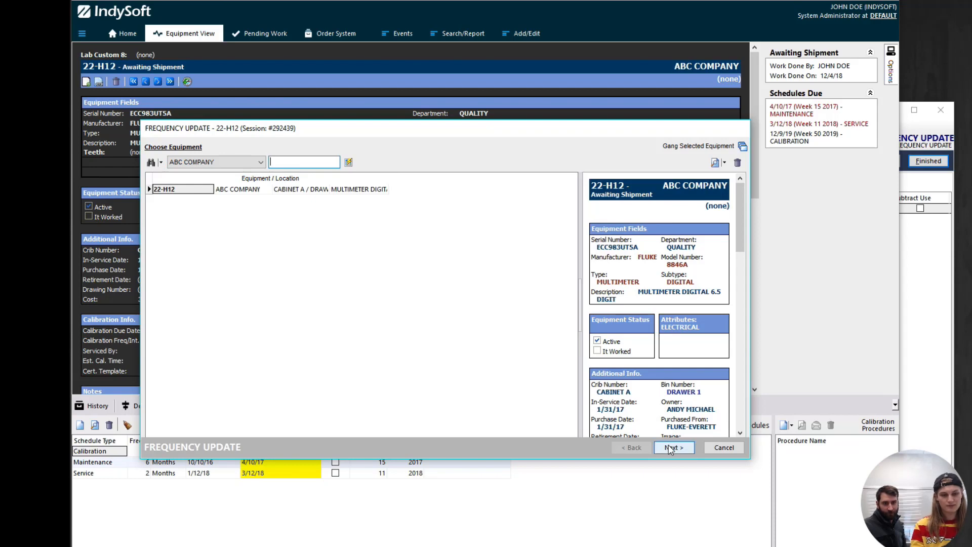
left_click(673, 447)
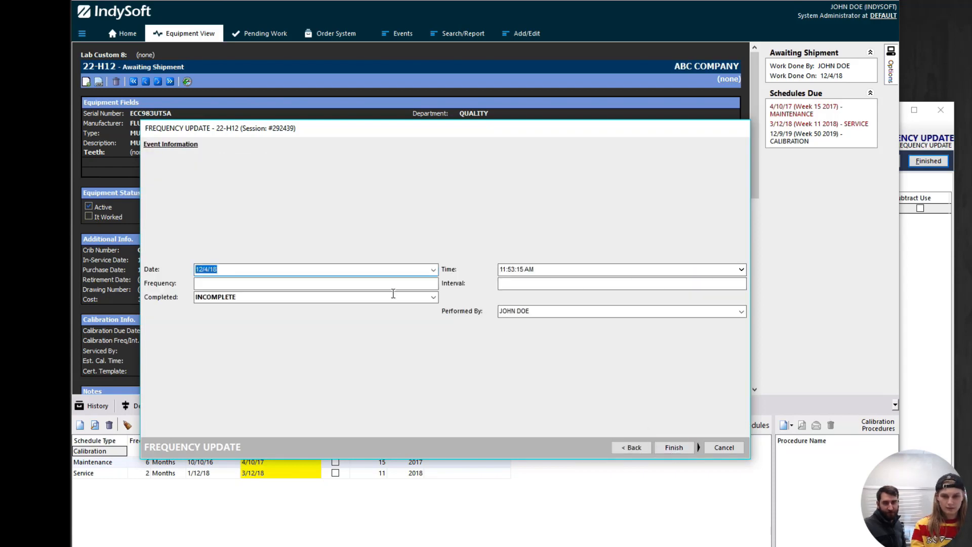
Step: Enter Frequency 12 and Interval MONTHS on the event
left_click(315, 284)
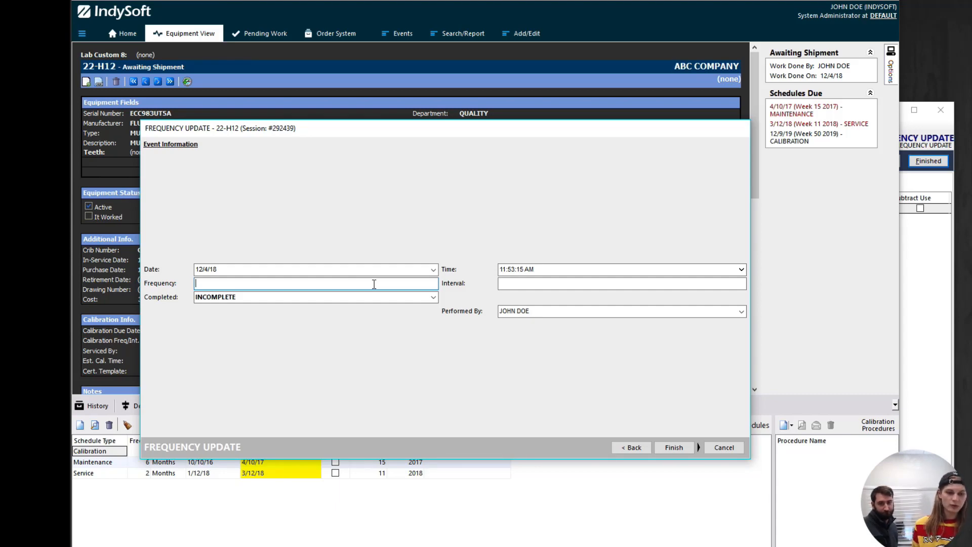
type("12")
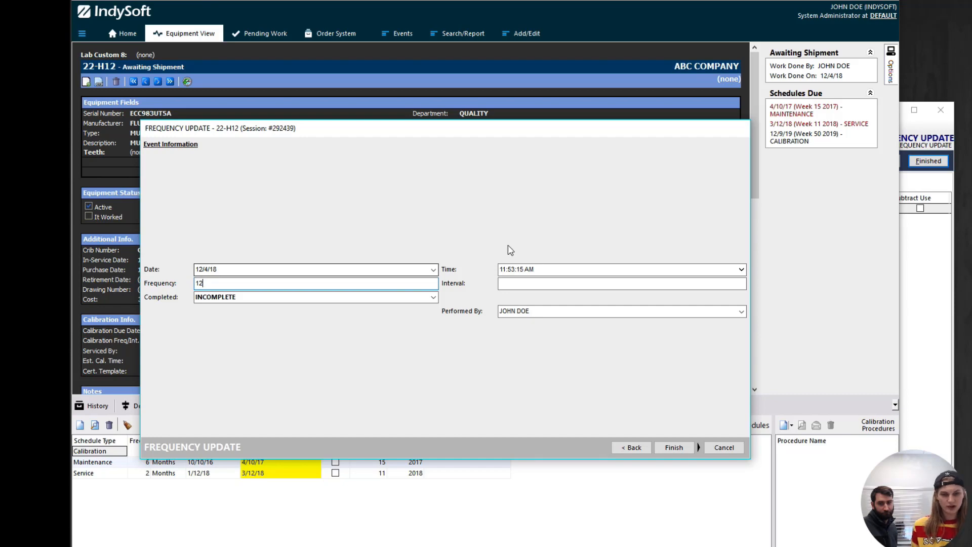
left_click(619, 284)
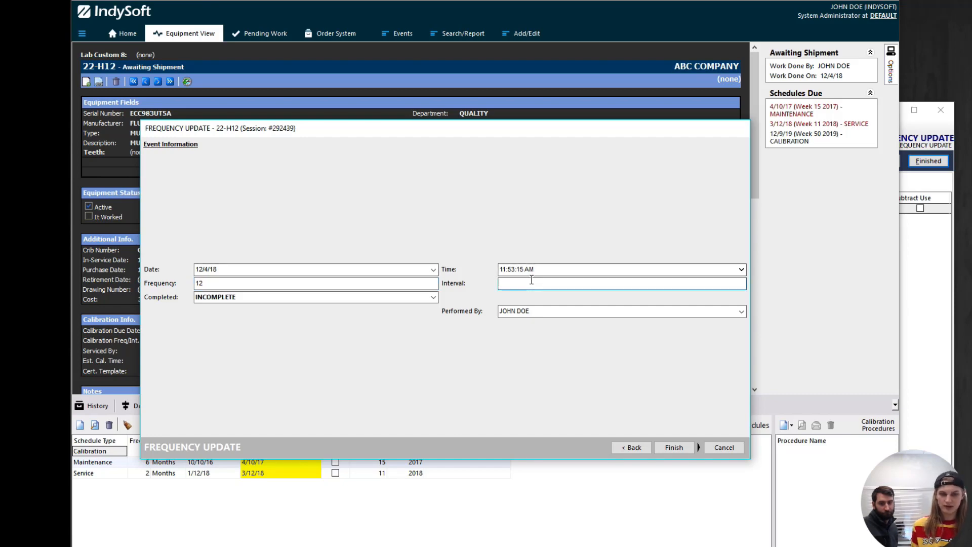
type("MONT")
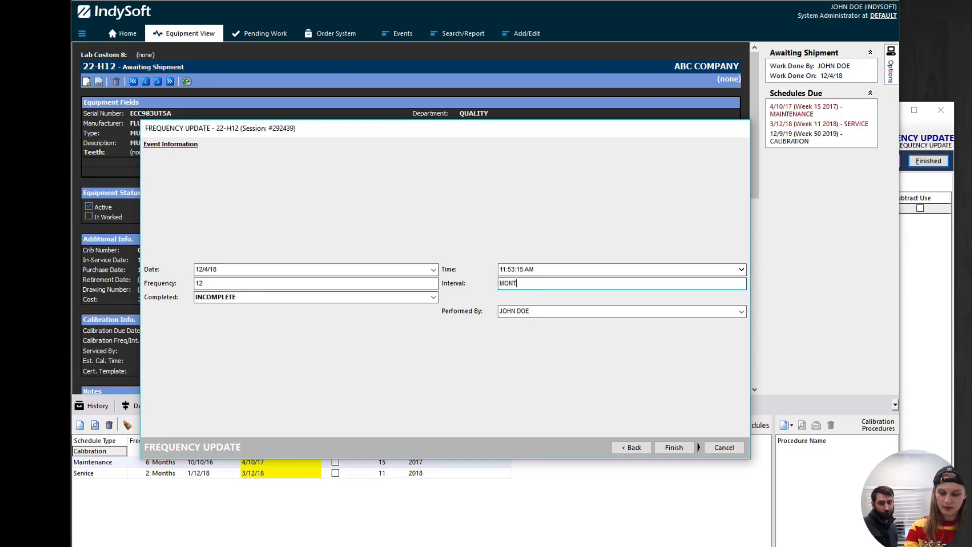
type("HS")
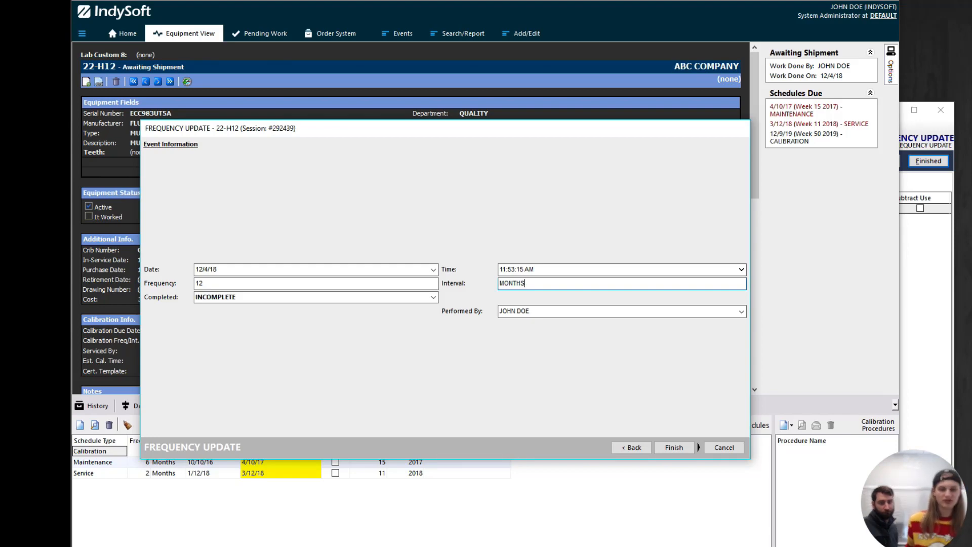
mouse_move(542, 296)
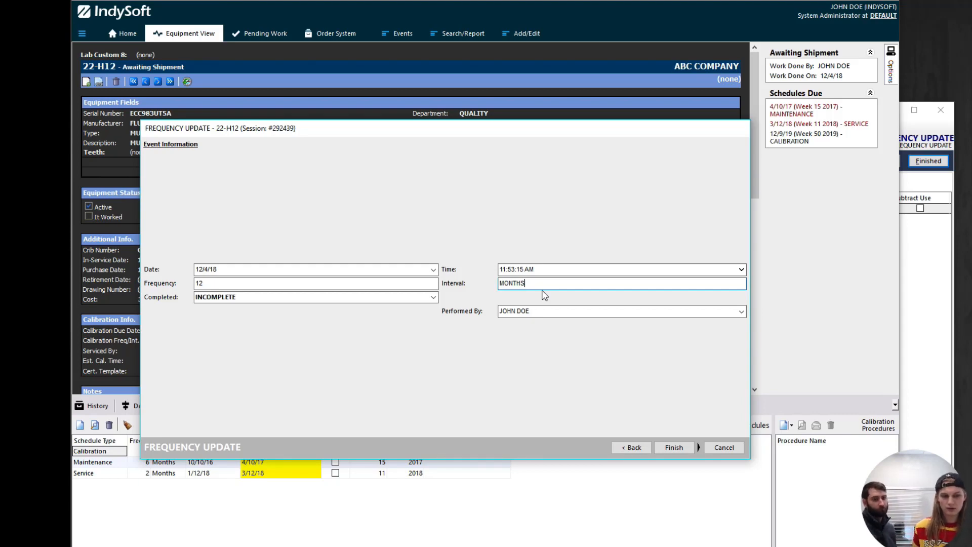
mouse_move(252, 338)
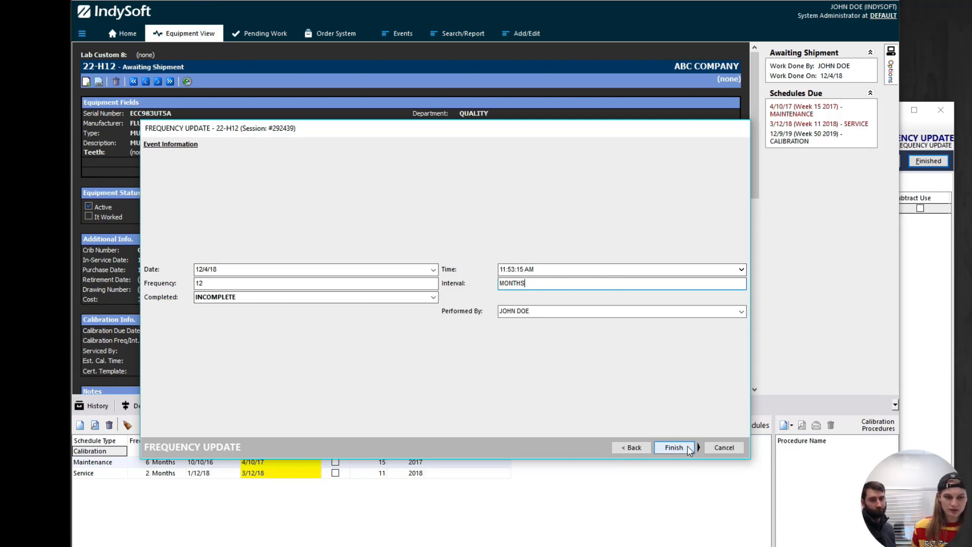
Step: Finish the Frequency Update event and confirm it as COMPLETE
left_click(674, 447)
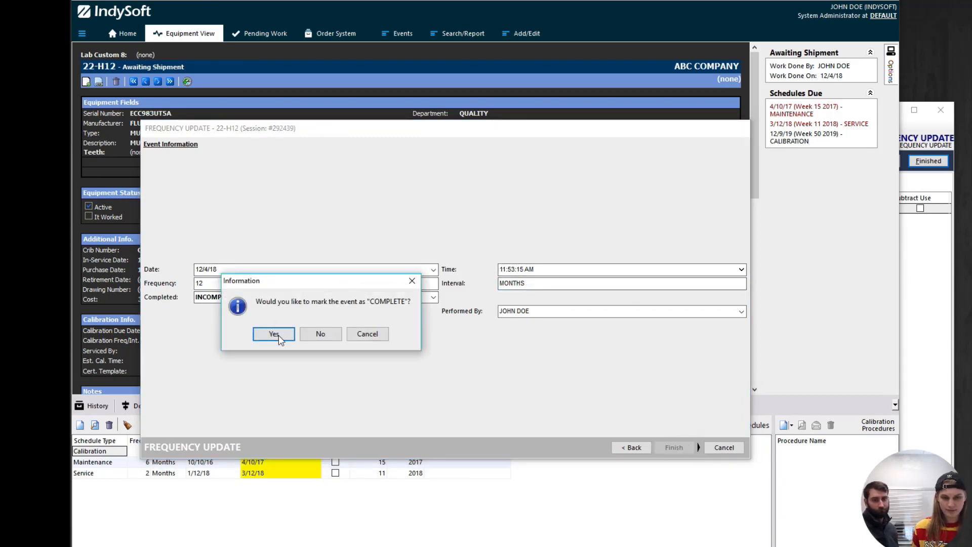
left_click(273, 334)
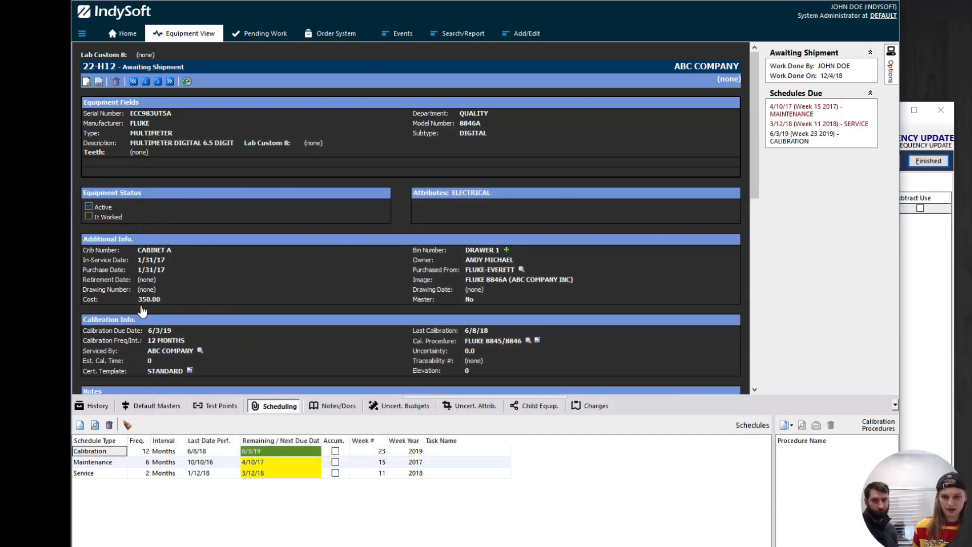
mouse_move(162, 459)
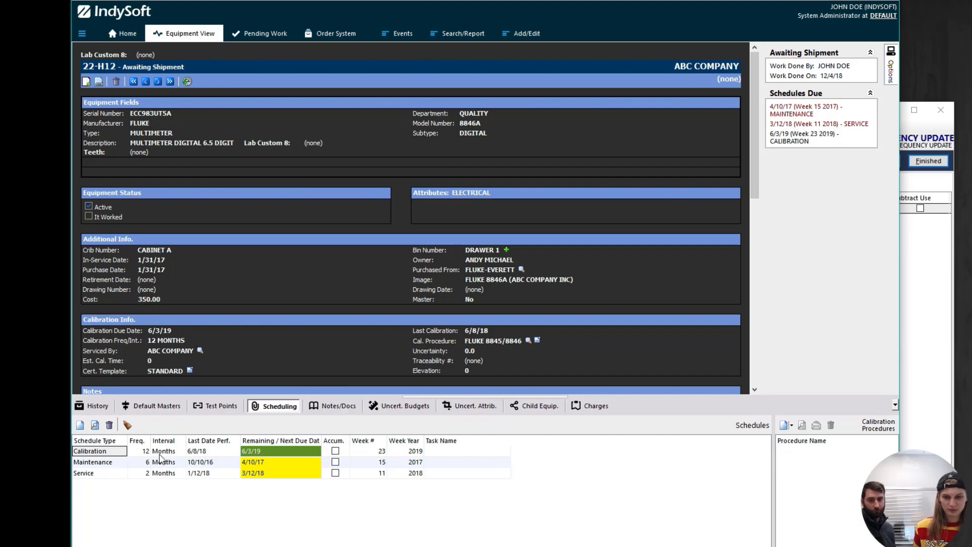